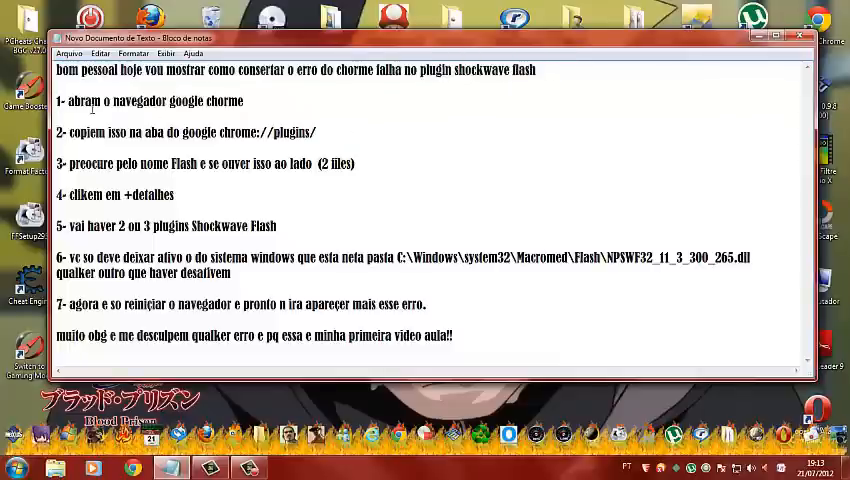
- Review the Flash fix guide in Notepad, then minimize it to show the desktop
double_click(62, 100)
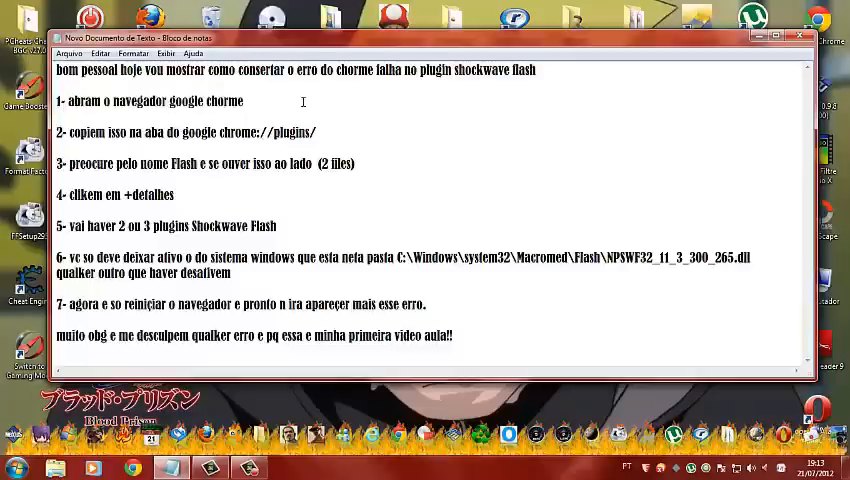
click(778, 36)
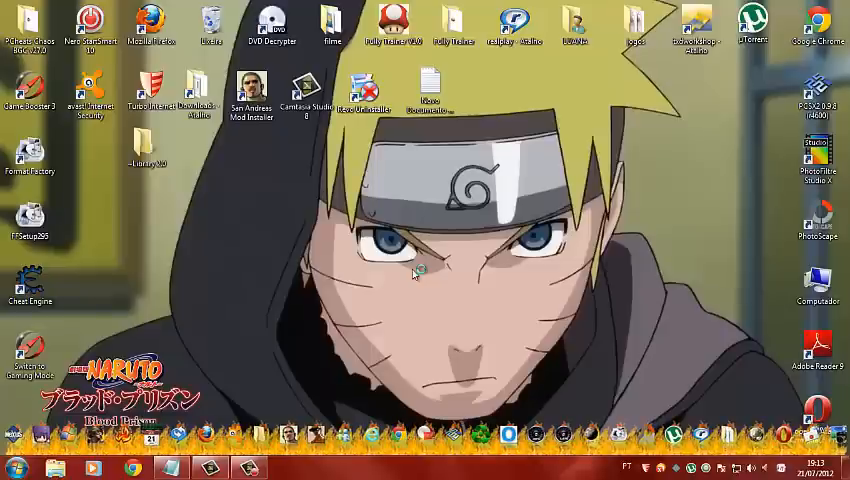
mouse_move(296, 294)
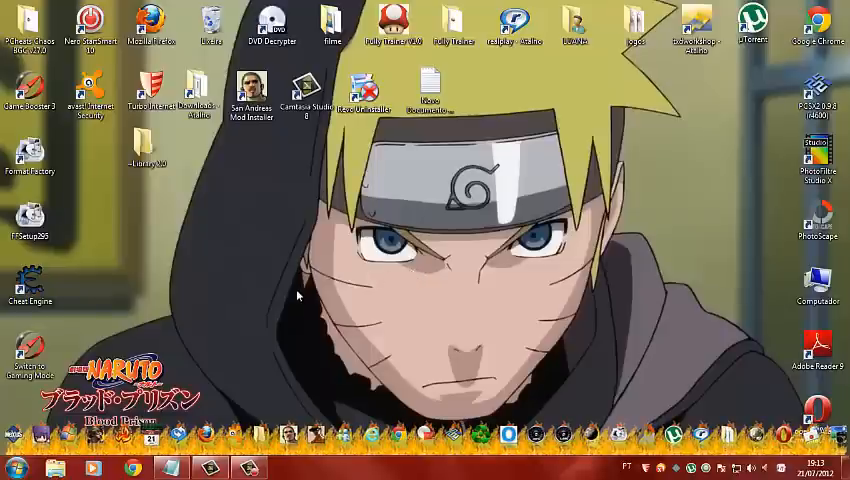
mouse_move(300, 292)
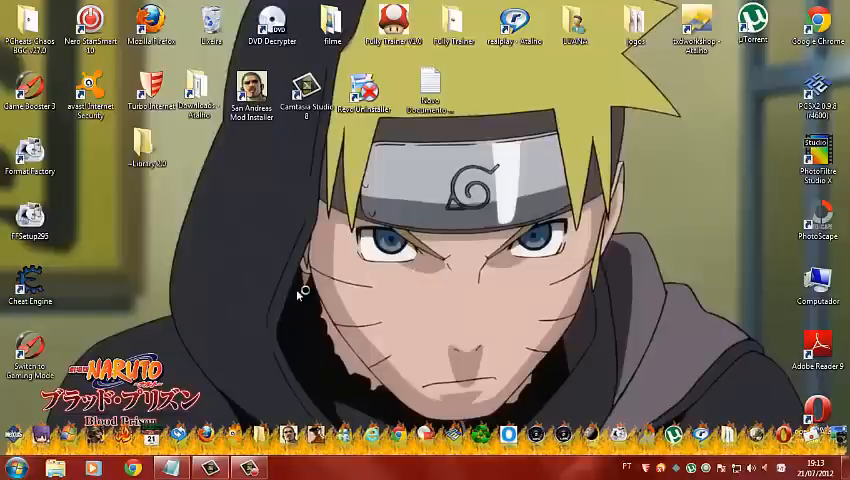
- Launch Google Chrome from the desktop shortcut and restore the Notepad guide over it
click(136, 468)
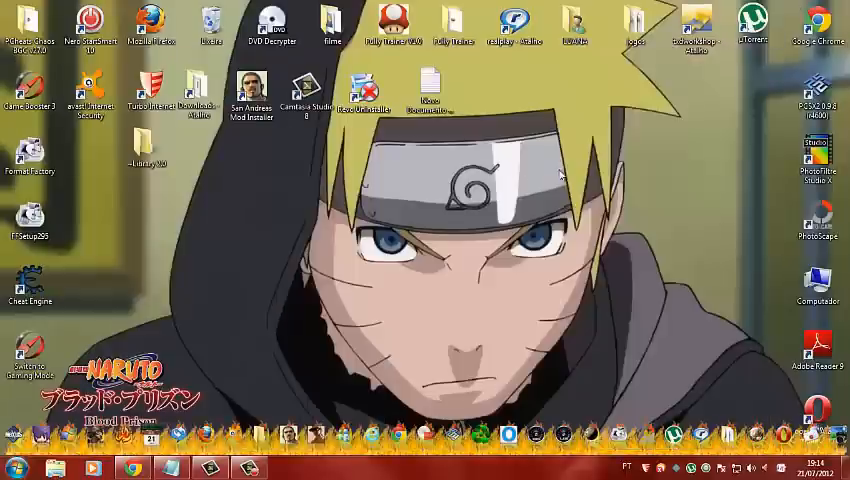
right_click(460, 170)
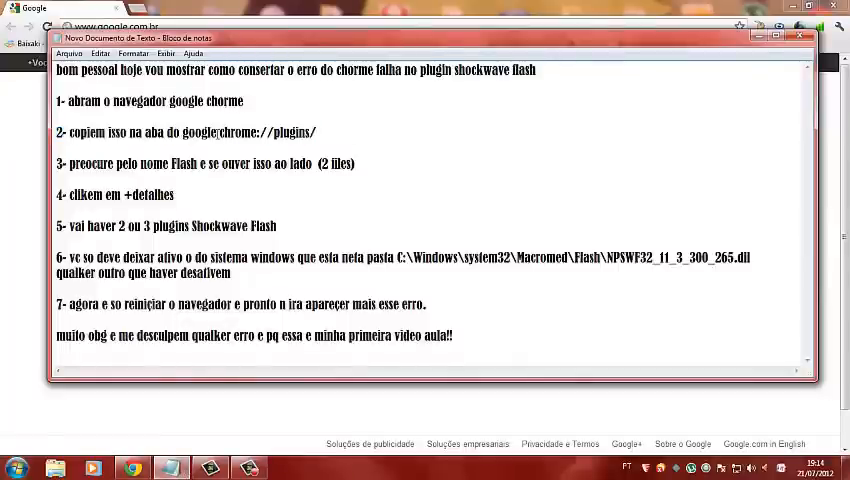
- Navigate Chrome to chrome://plugins, then bring the Notepad guide back on top
right_click(264, 132)
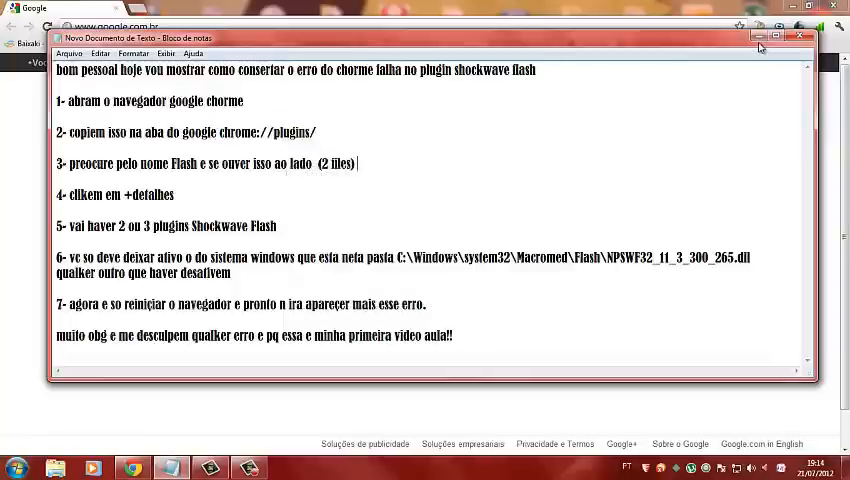
click(784, 36)
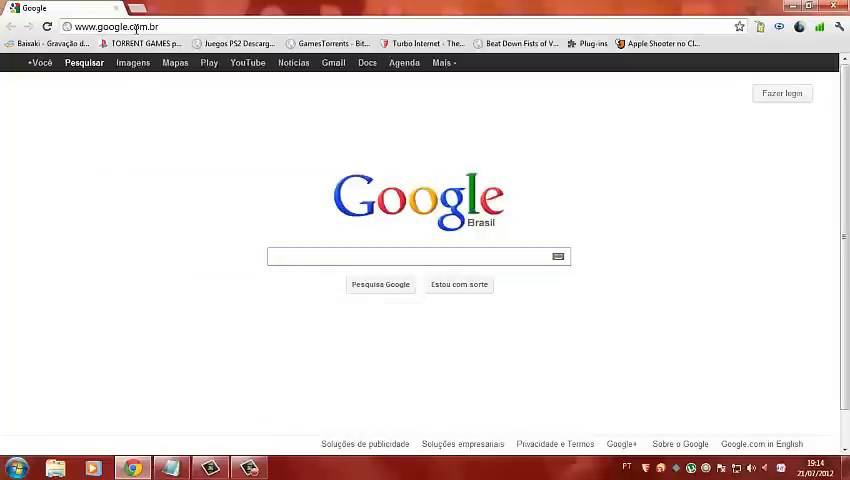
click(66, 28)
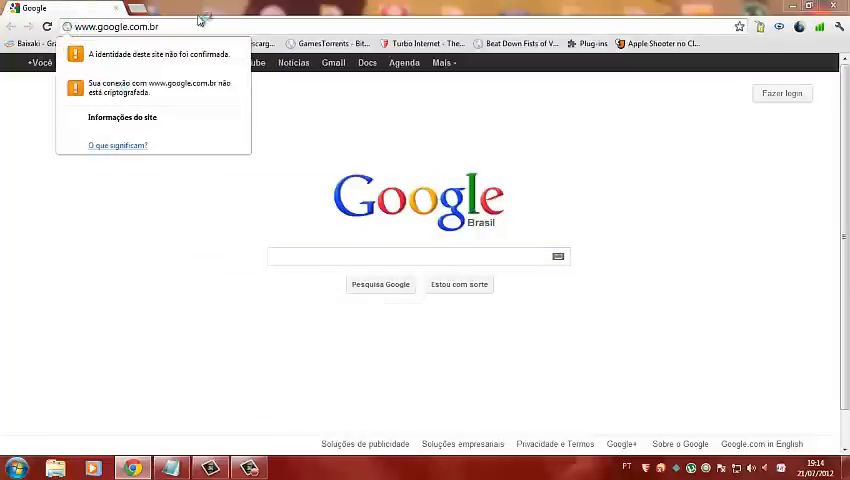
click(114, 28)
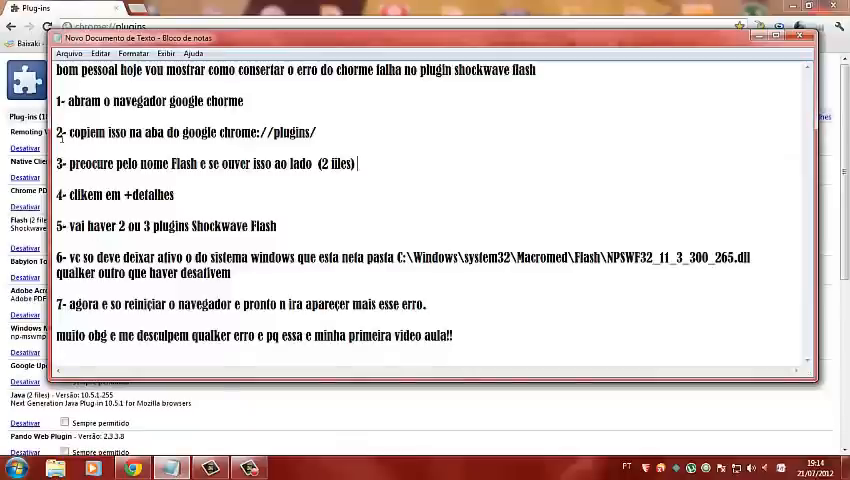
- Highlight step 3 about finding Flash and its two files, then minimize Notepad to reveal the plug-ins page
double_click(84, 164)
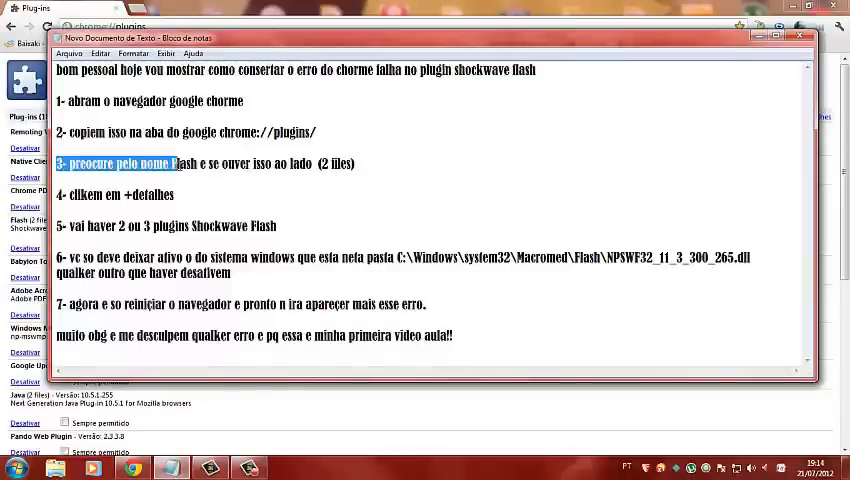
drag(174, 164, 200, 164)
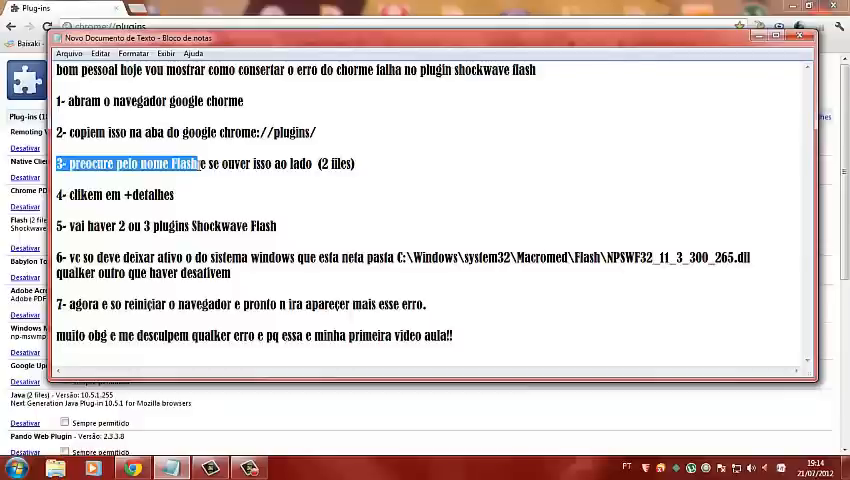
drag(198, 164, 250, 164)
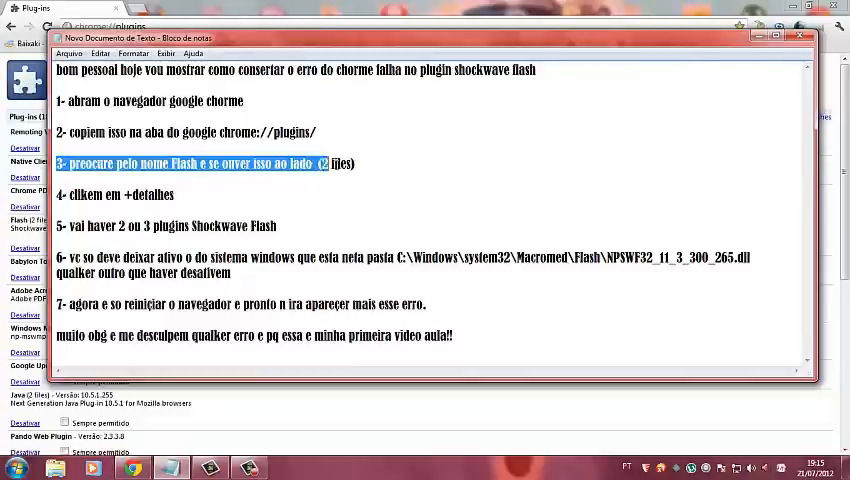
click(416, 164)
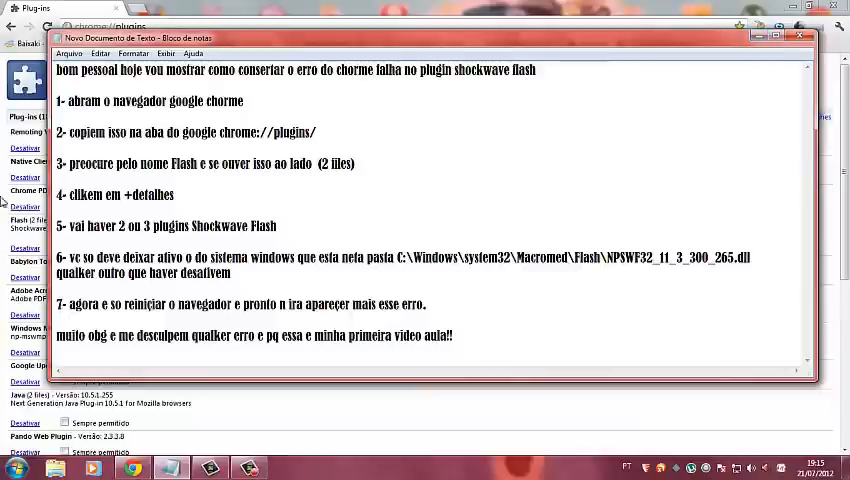
drag(56, 196, 156, 196)
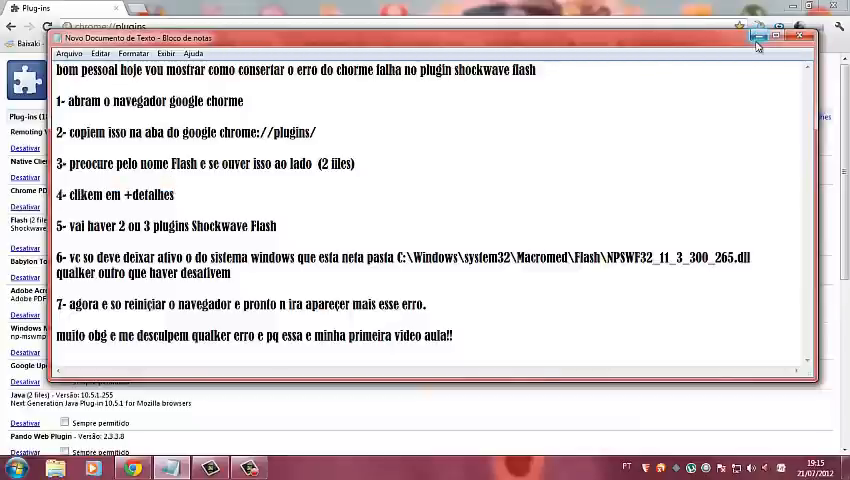
click(800, 36)
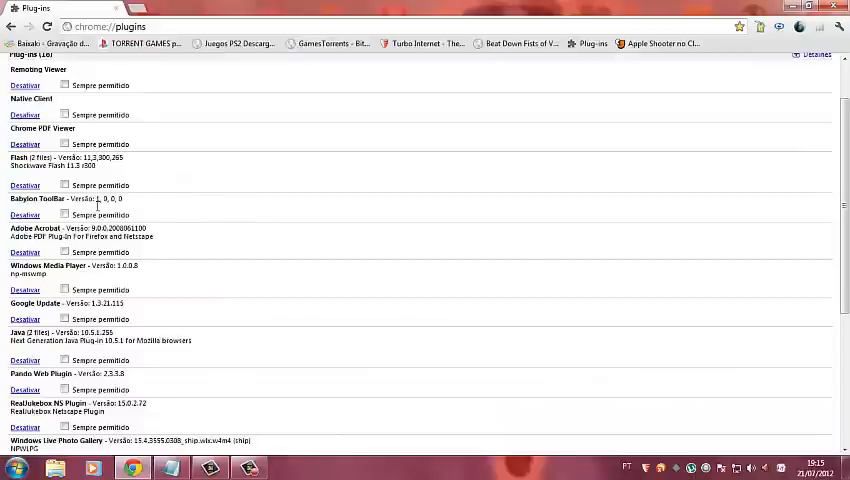
- Expand the plug-in list via Detalhes to show full details, then restore the Notepad guide
scroll(down, 3)
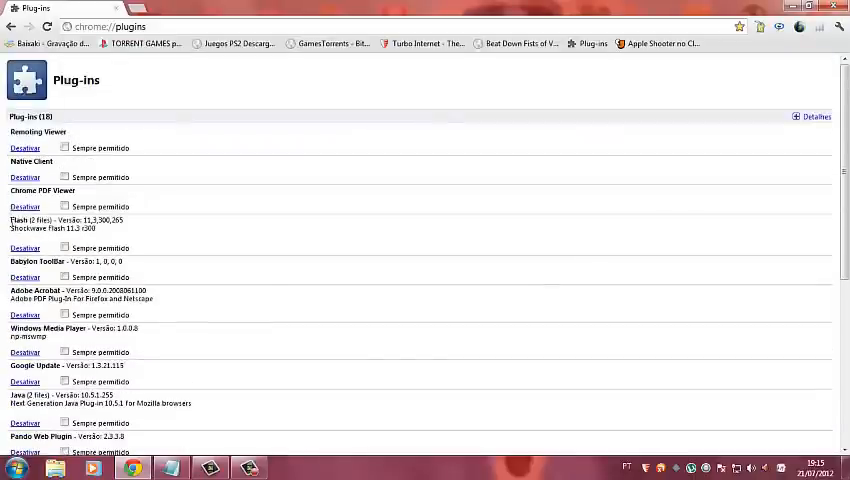
mouse_move(78, 232)
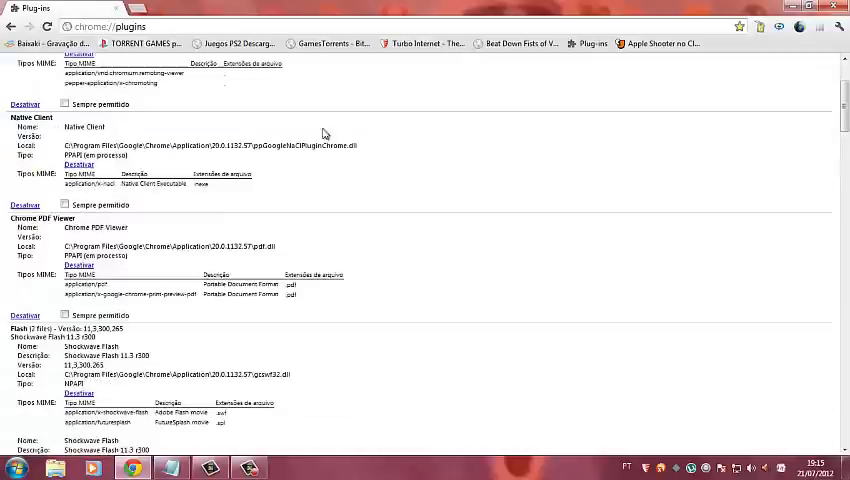
click(172, 468)
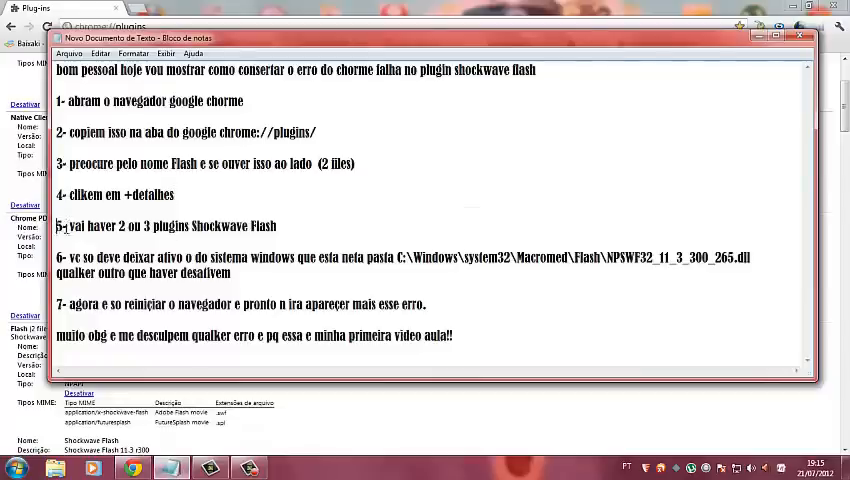
- Scroll the detailed plug-ins list to the Flash (2 files) section, highlighting the matching guide lines
drag(58, 224, 244, 224)
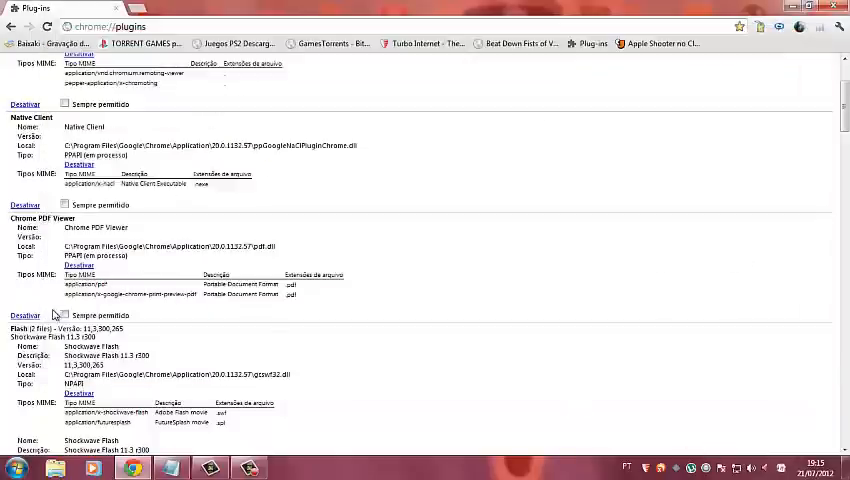
scroll(down, 3)
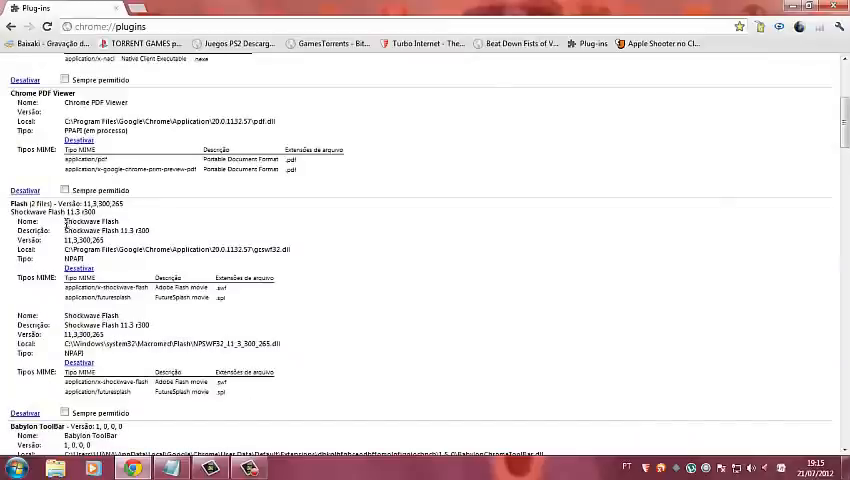
mouse_move(64, 316)
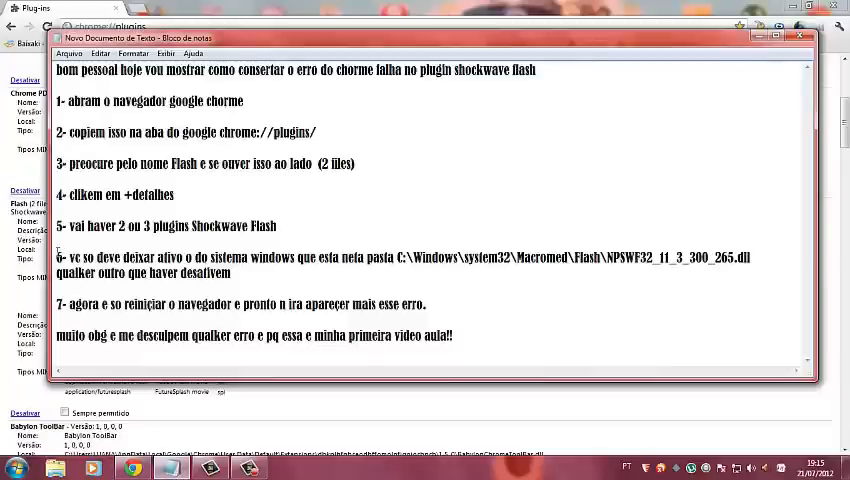
drag(56, 256, 184, 256)
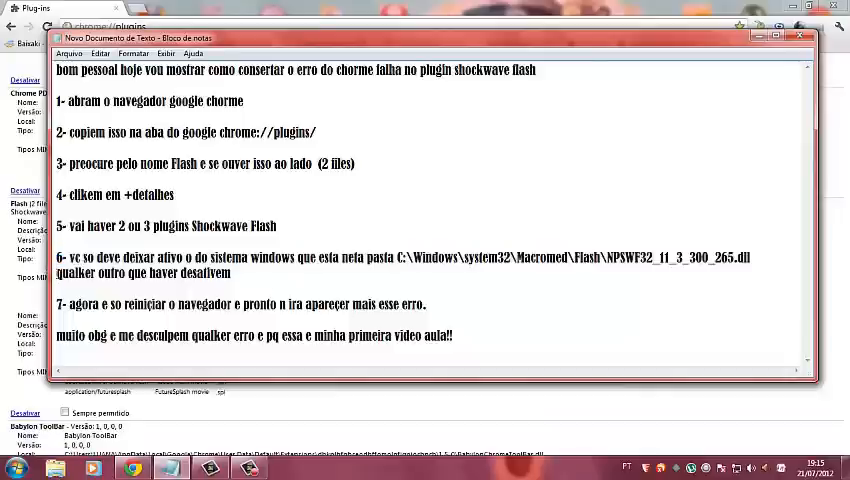
drag(56, 272, 212, 272)
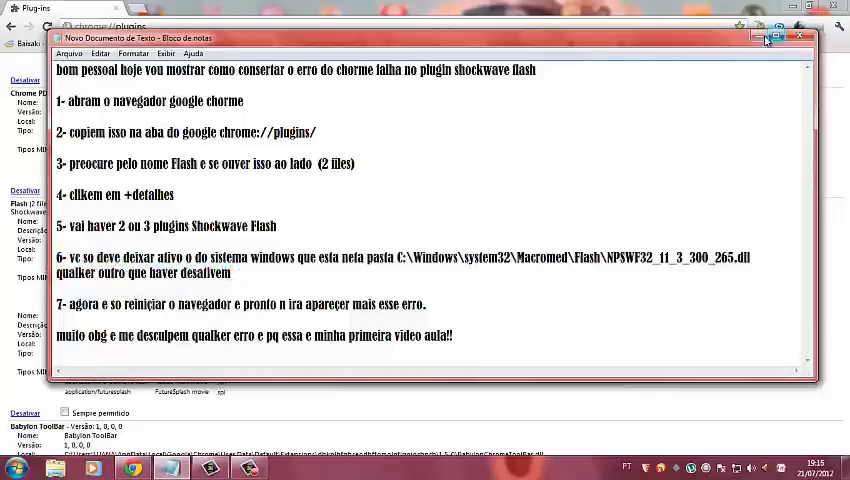
- Minimize the guide, select the Flash file path, and disable the first Shockwave Flash entry via Desativar
click(800, 36)
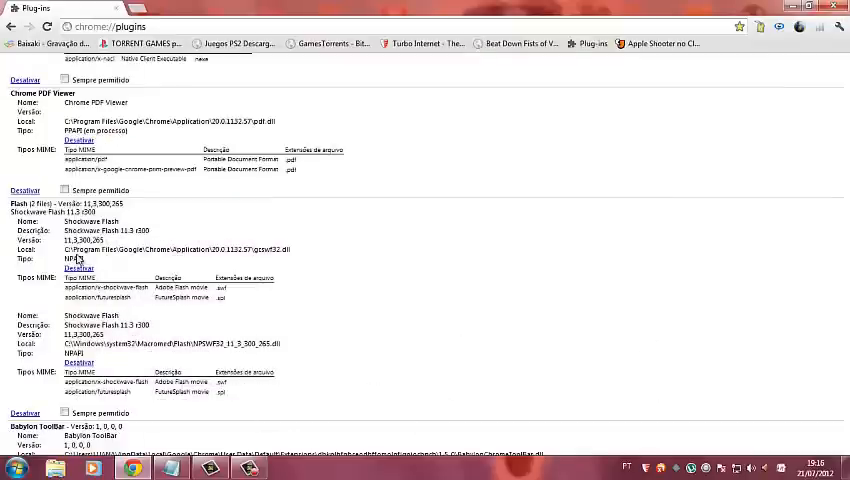
triple_click(176, 250)
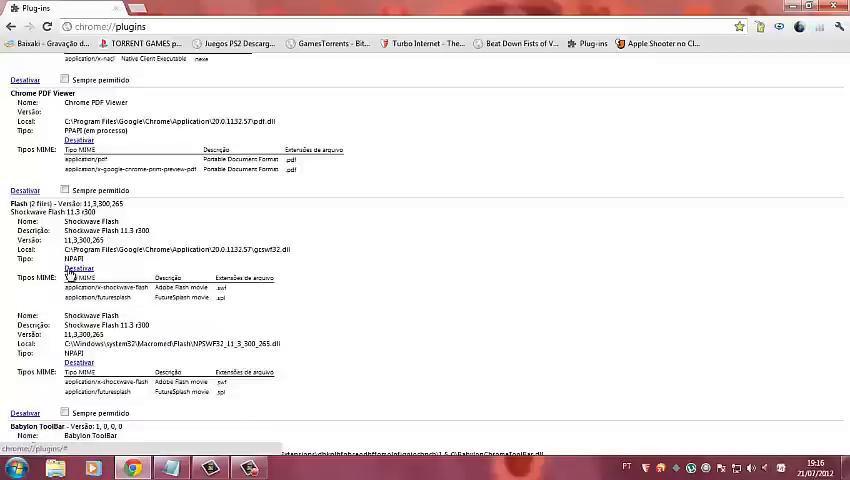
click(78, 268)
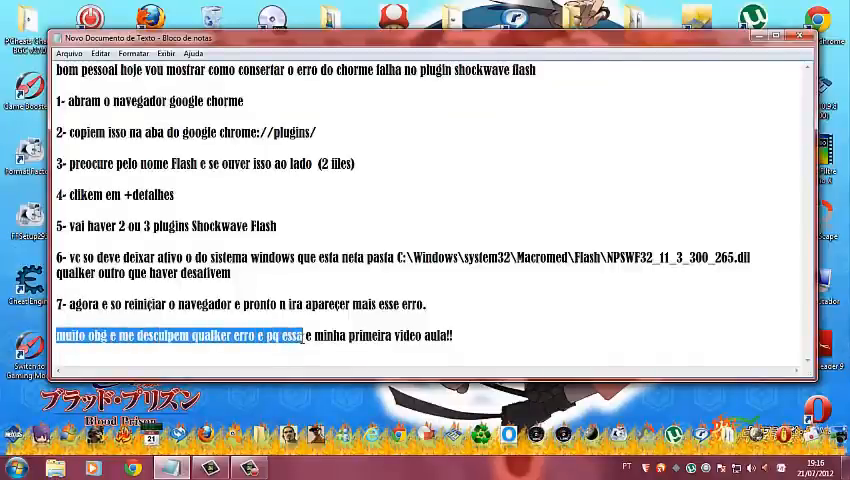
drag(308, 336, 348, 336)
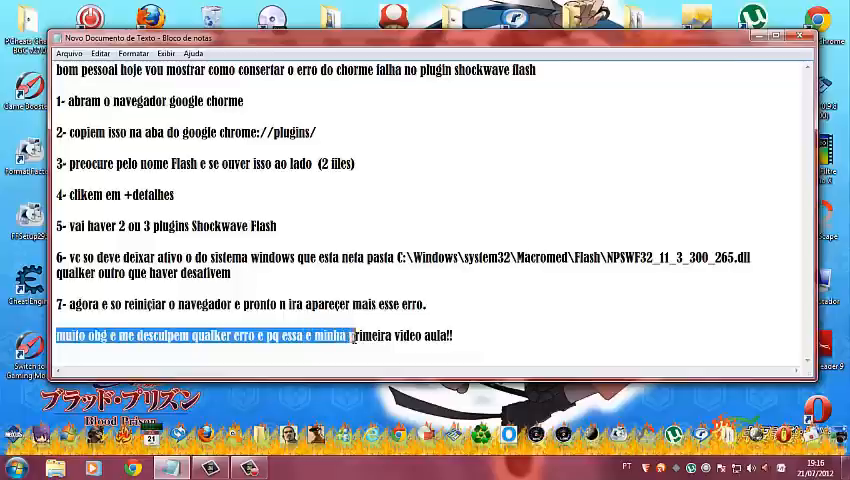